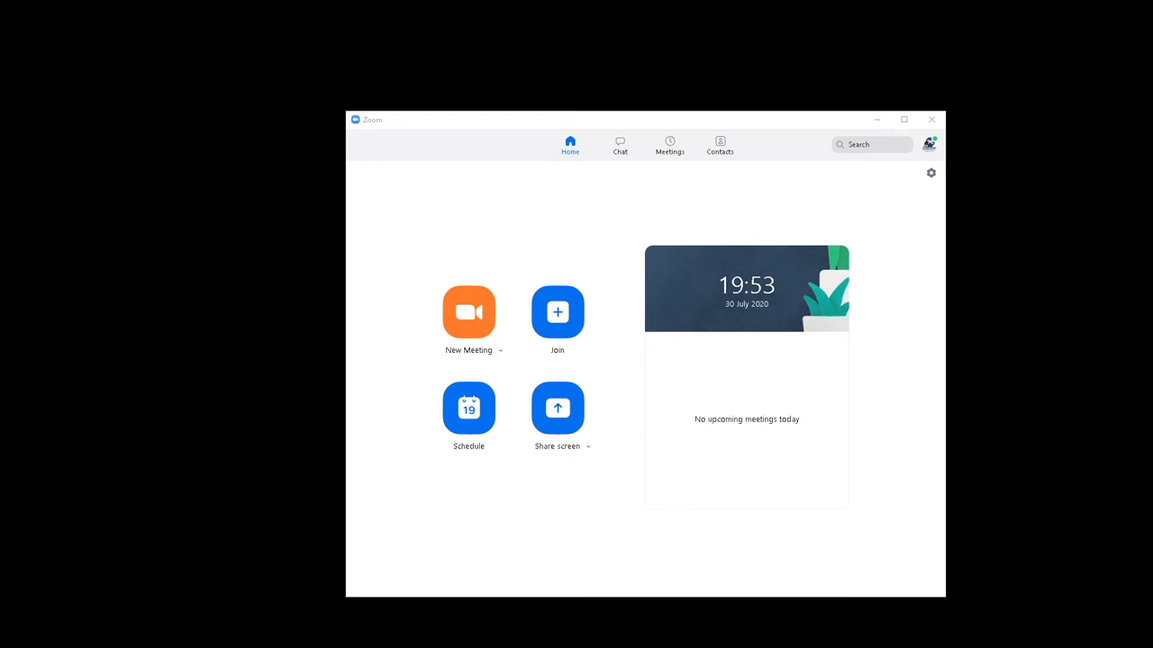
pyautogui.moveTo(943, 223)
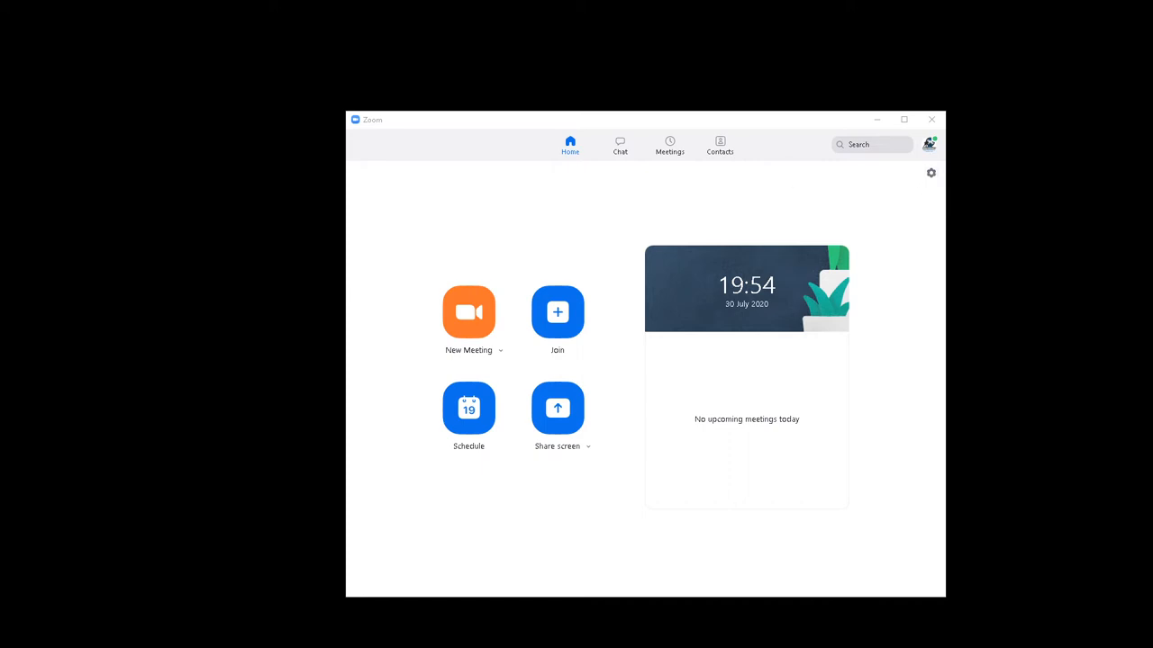
# Step: Open the Zoom desktop app's Settings from the home screen gear icon
pyautogui.click(931, 173)
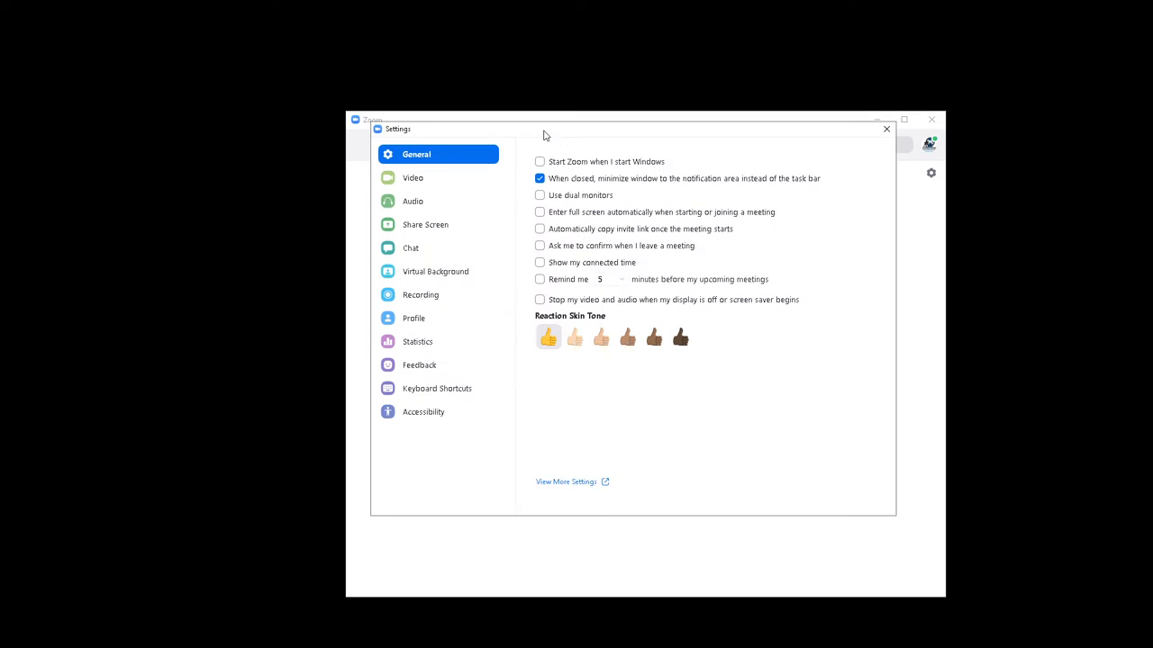
pyautogui.moveTo(505, 184)
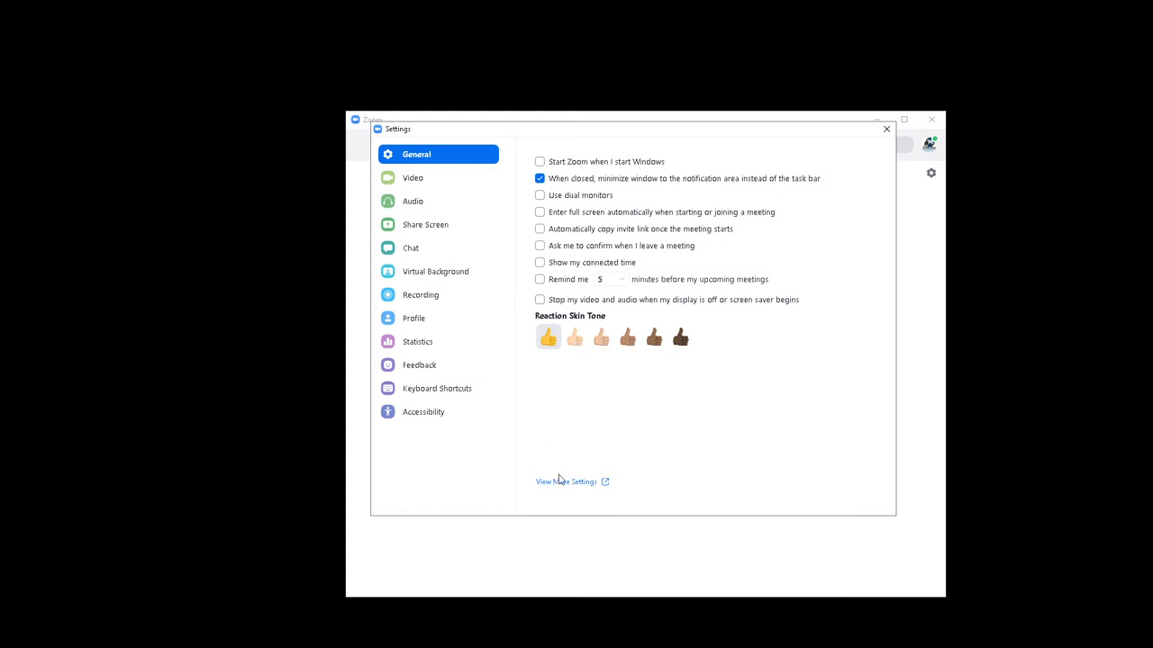
pyautogui.moveTo(566, 490)
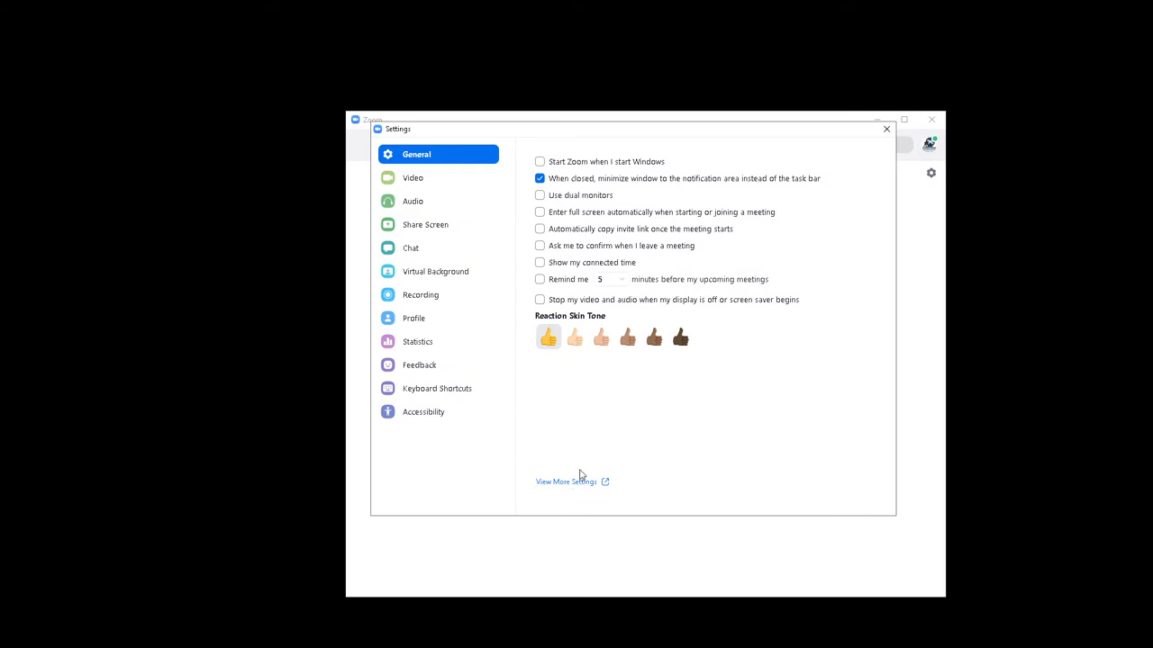
# Step: Open 'View More Settings' on zoom.us in the browser and close the desktop Settings window
pyautogui.click(565, 481)
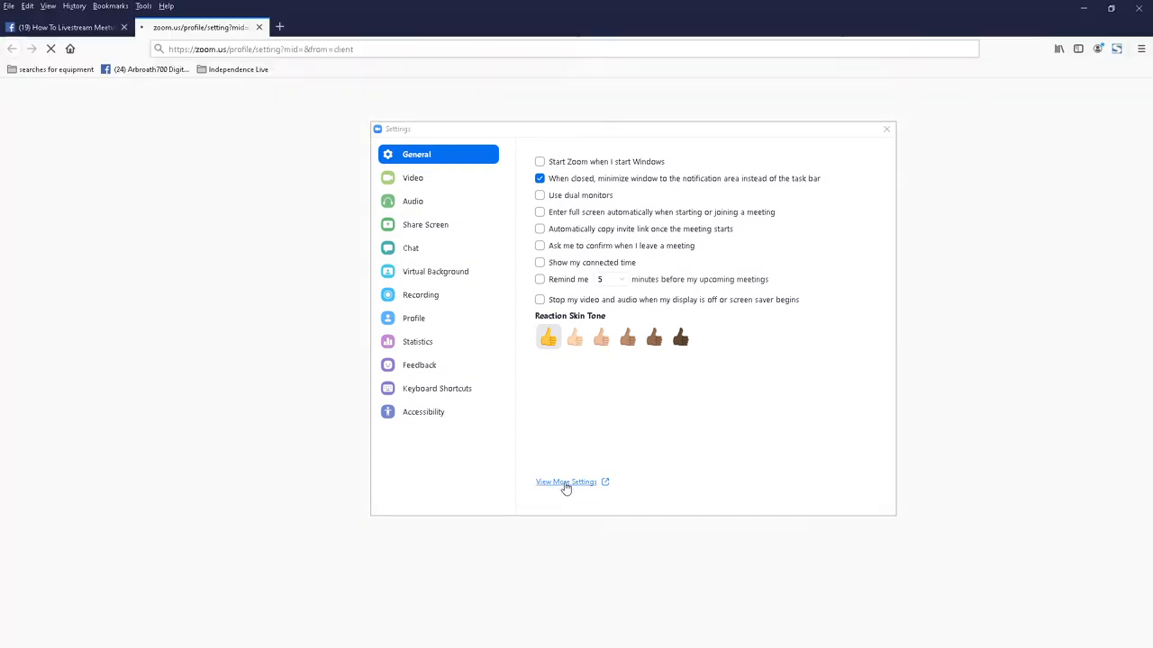
pyautogui.click(565, 482)
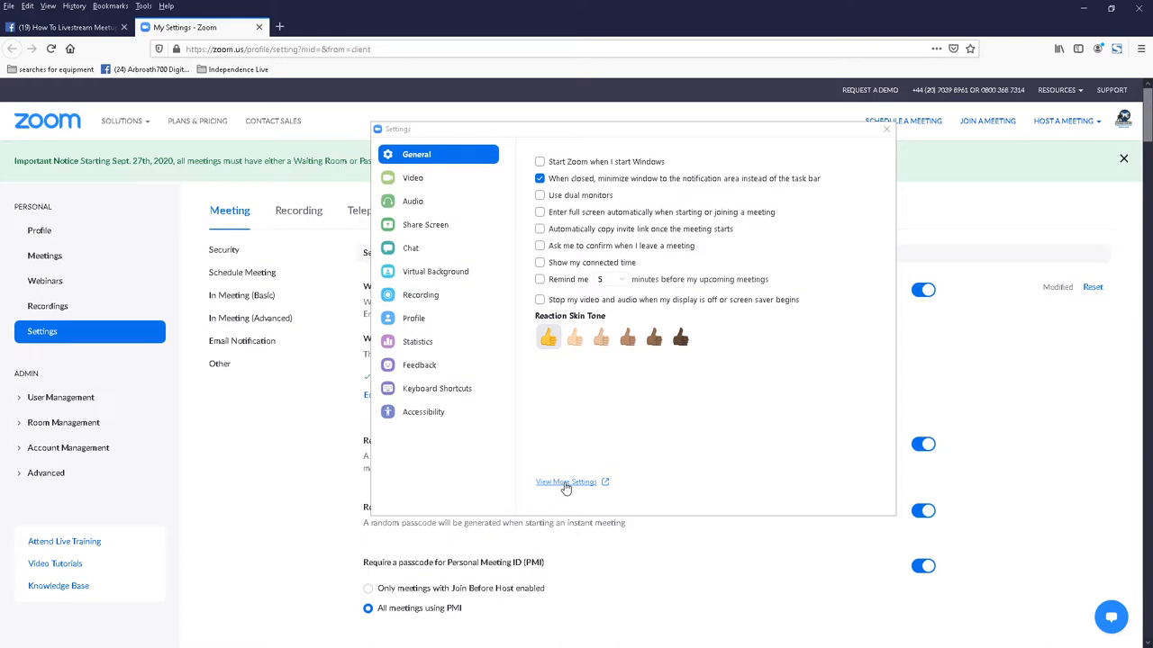
pyautogui.moveTo(627, 499)
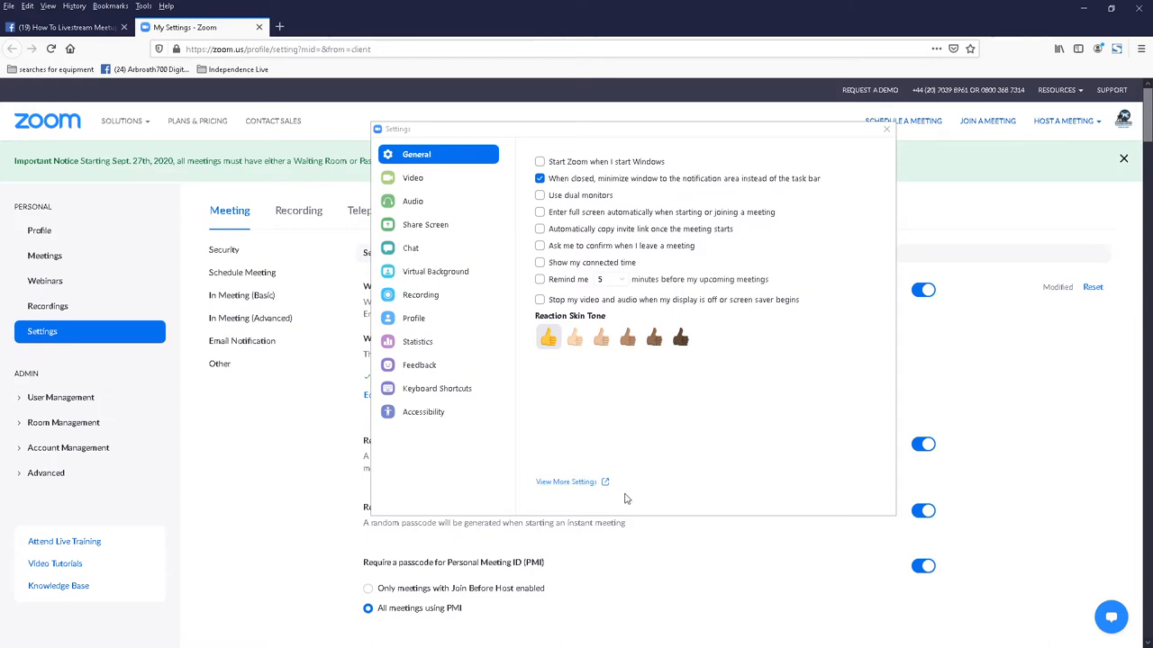
pyautogui.moveTo(890, 157)
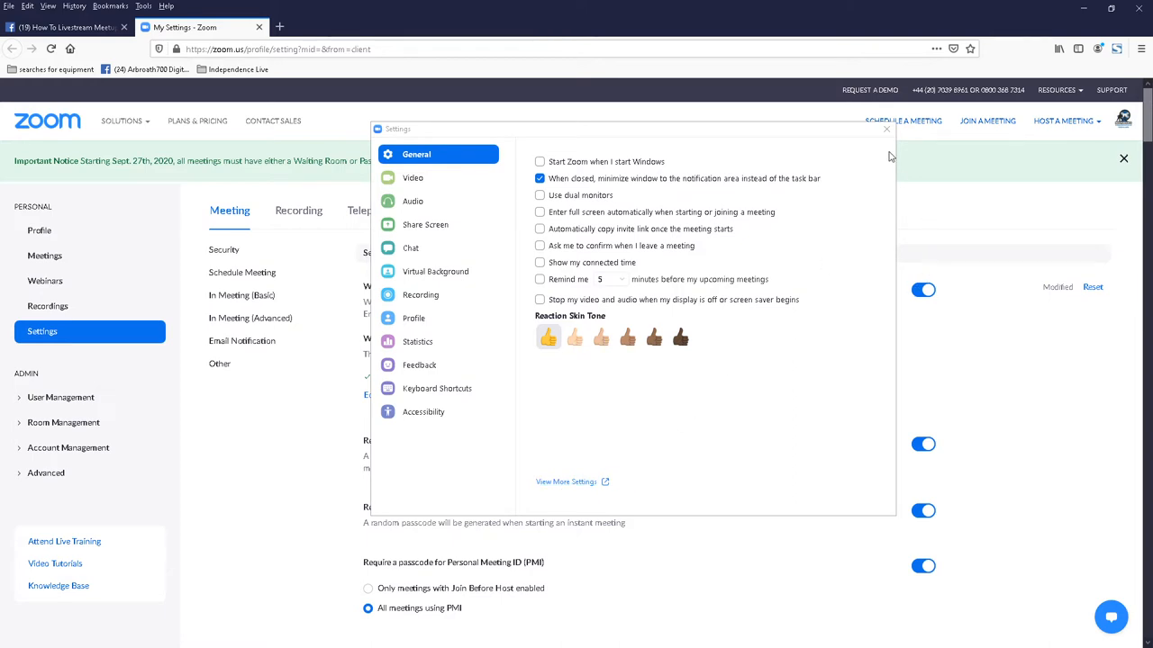
pyautogui.click(886, 128)
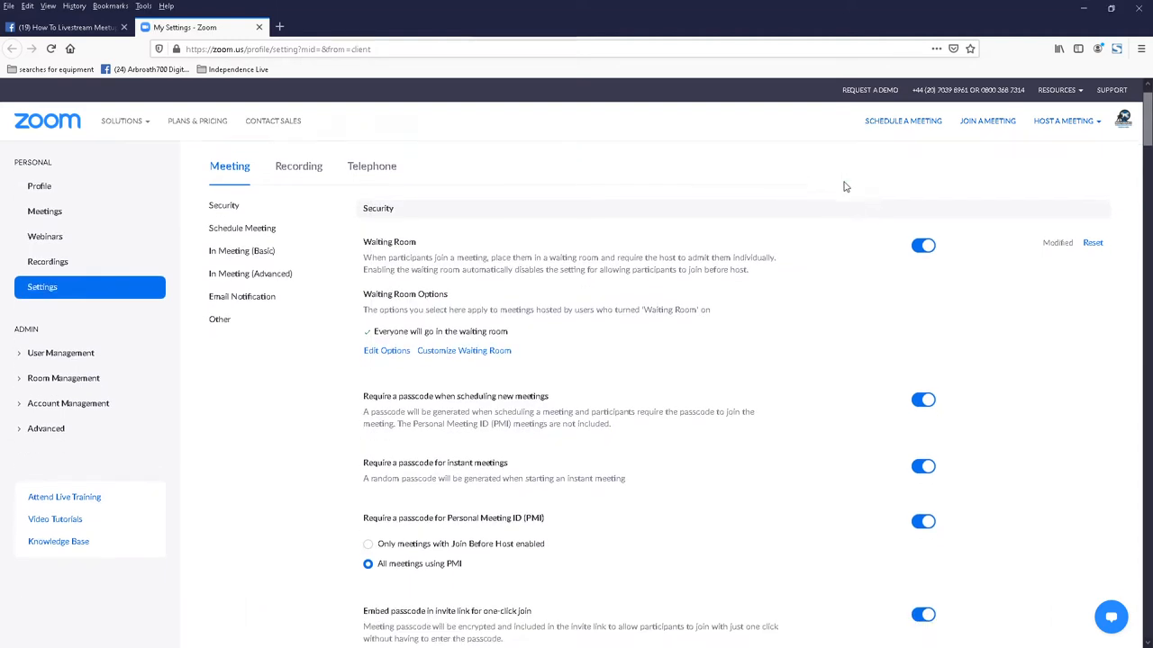
pyautogui.scroll(-3)
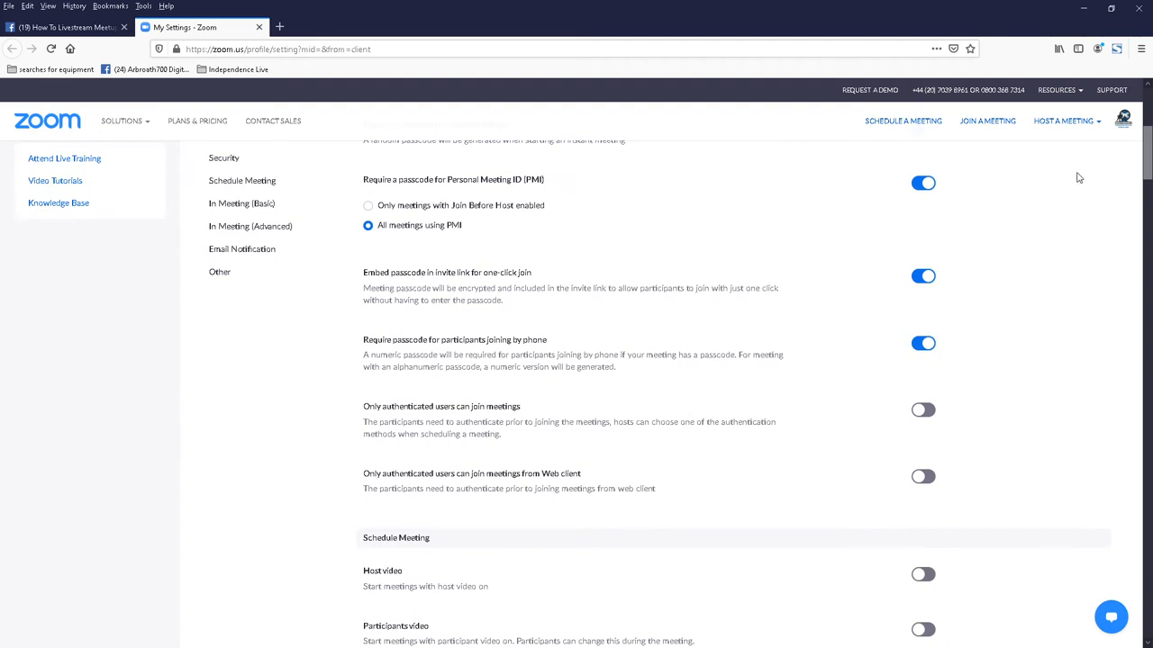
pyautogui.scroll(-3)
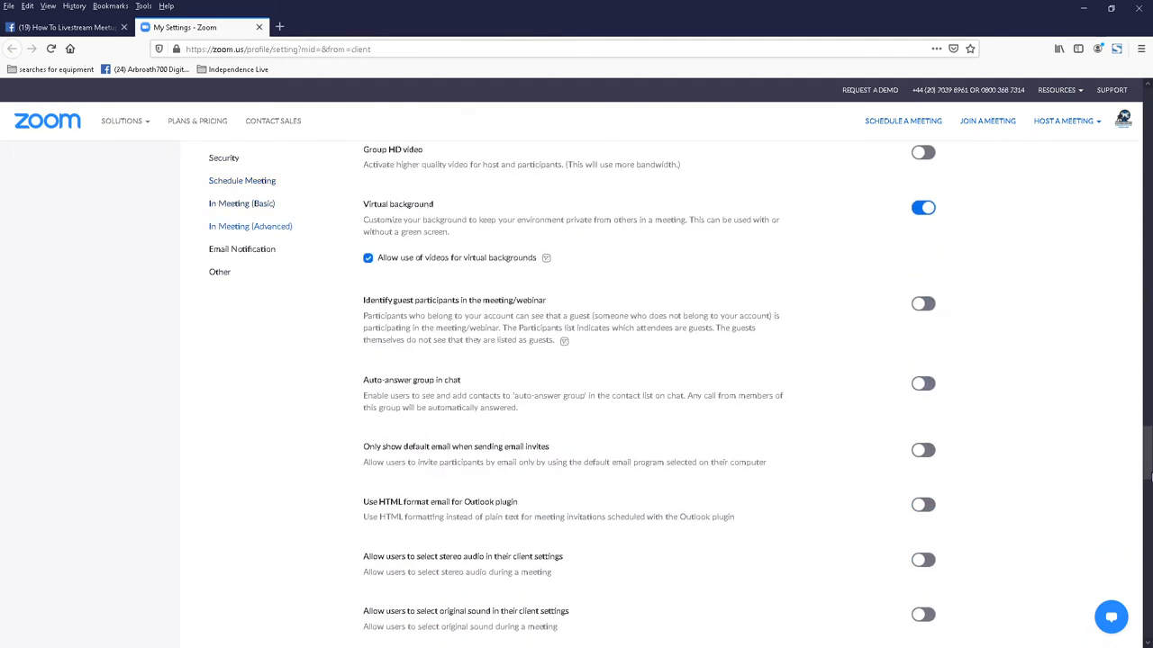
pyautogui.scroll(-3)
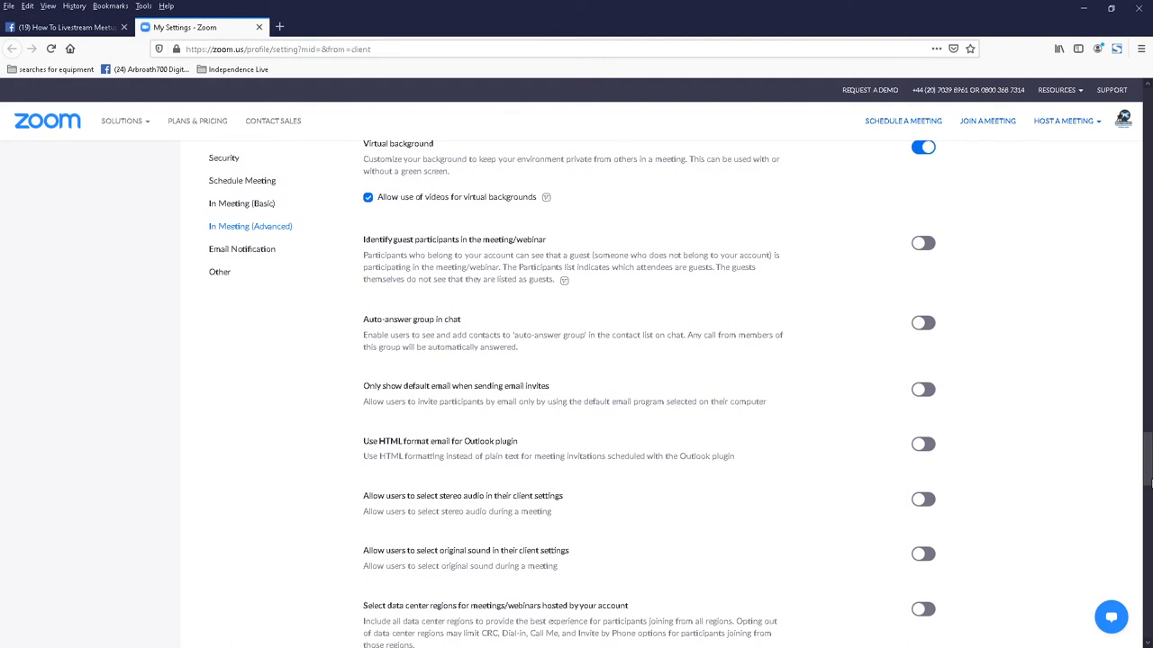
pyautogui.scroll(-3)
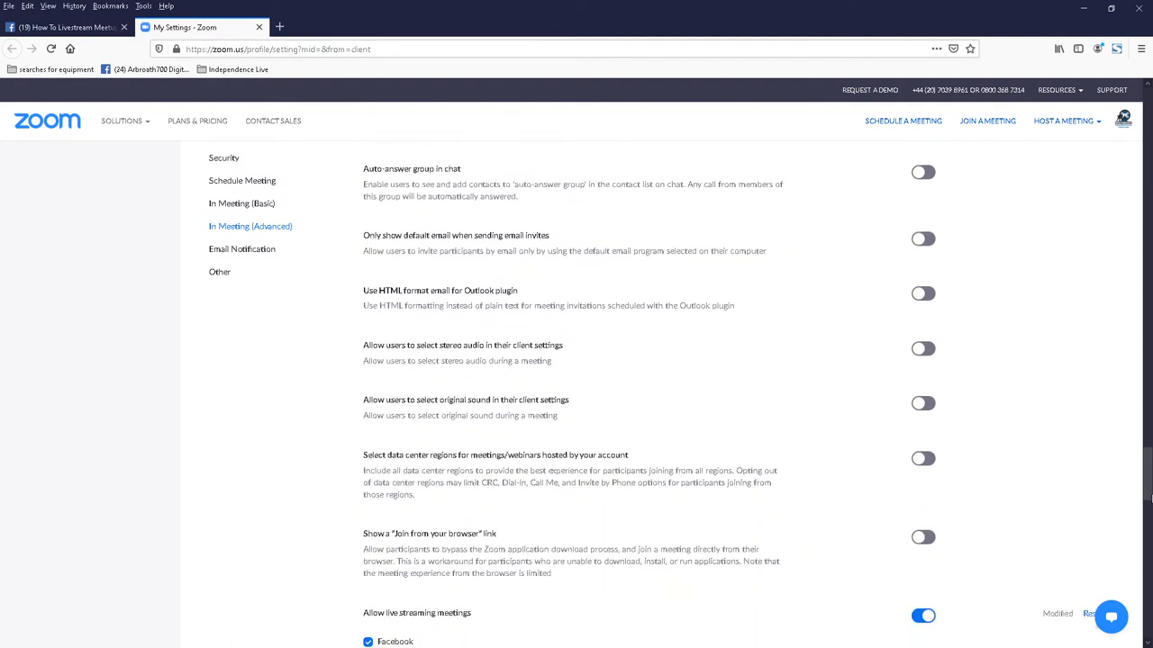
pyautogui.scroll(-3)
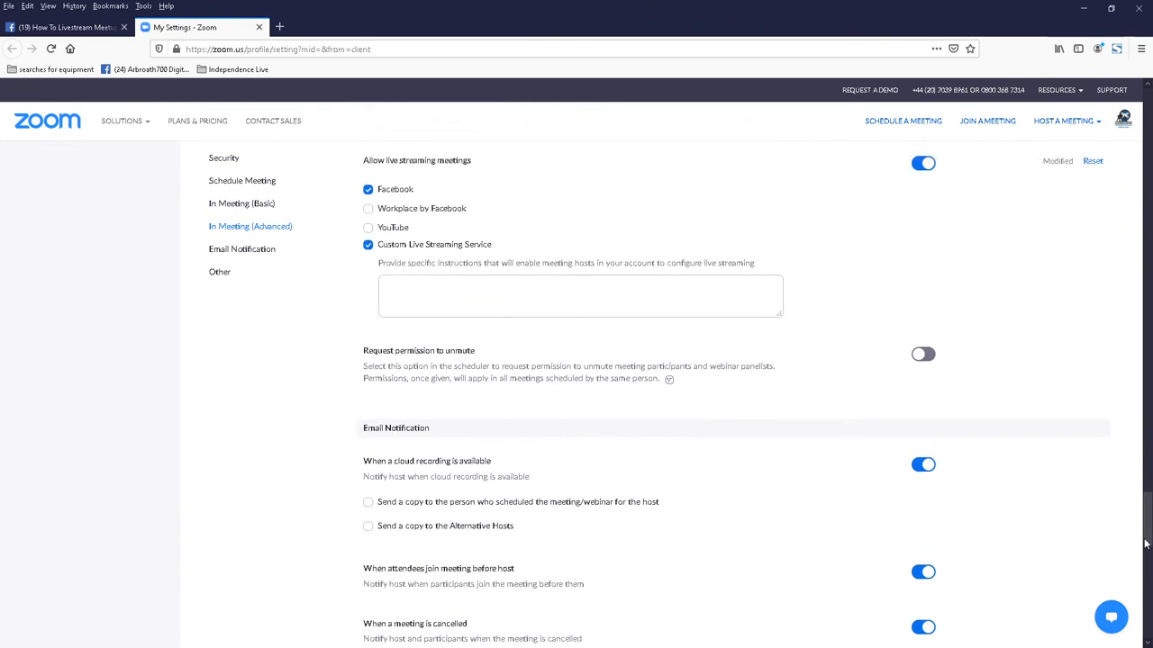
pyautogui.scroll(-3)
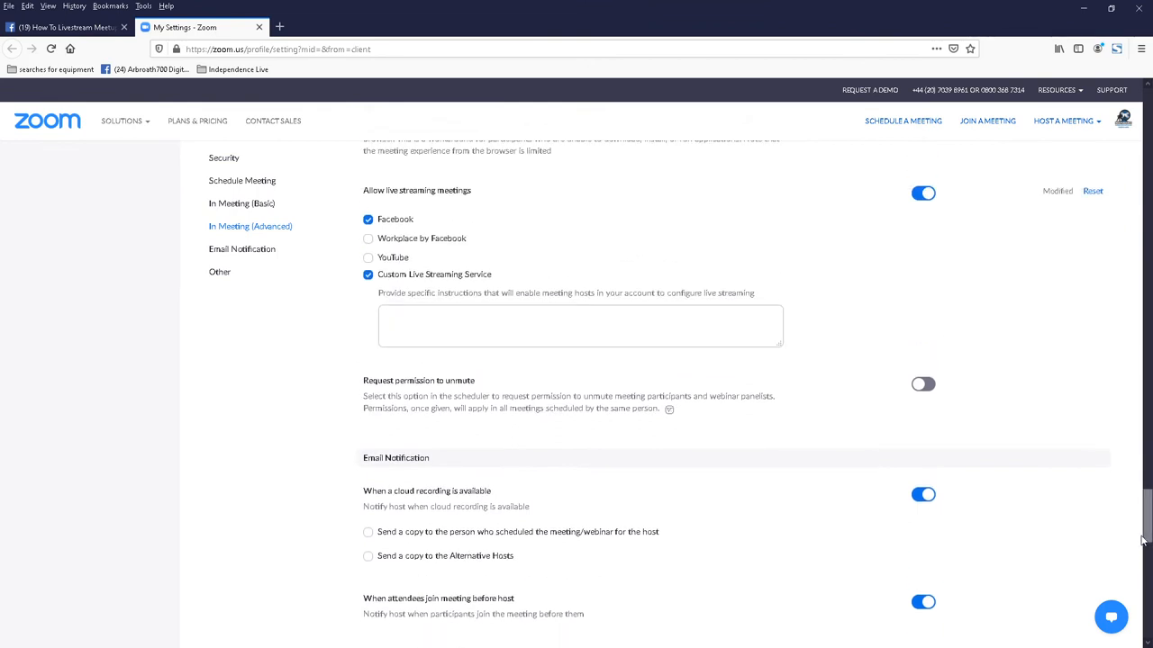
pyautogui.moveTo(1140, 540)
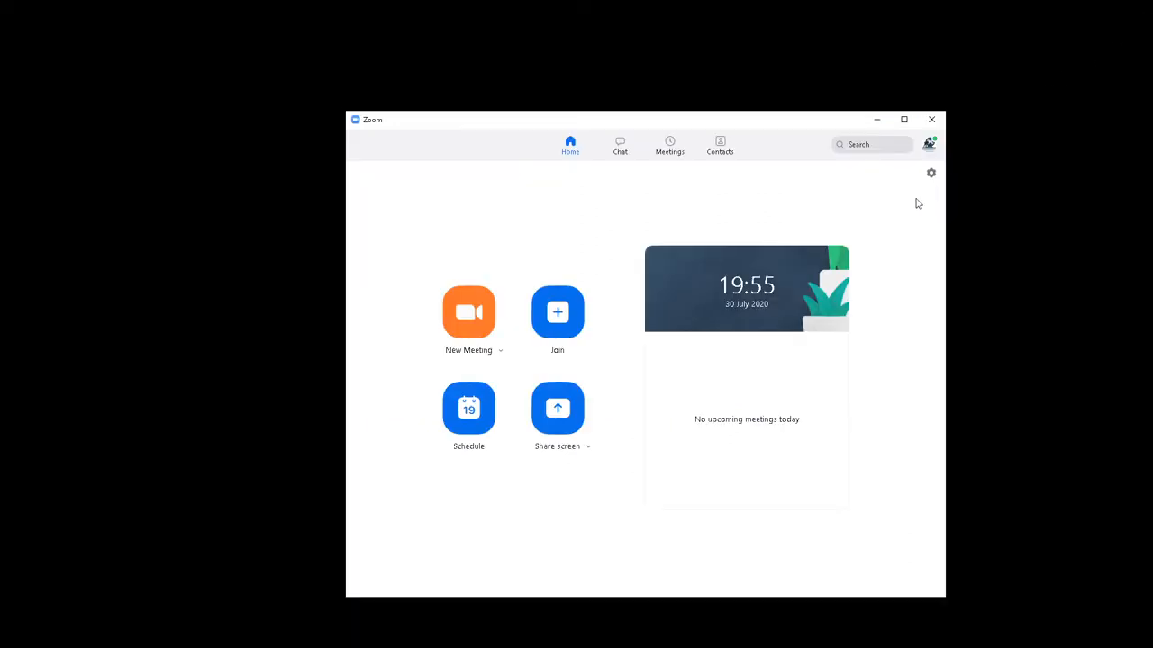
pyautogui.moveTo(534, 259)
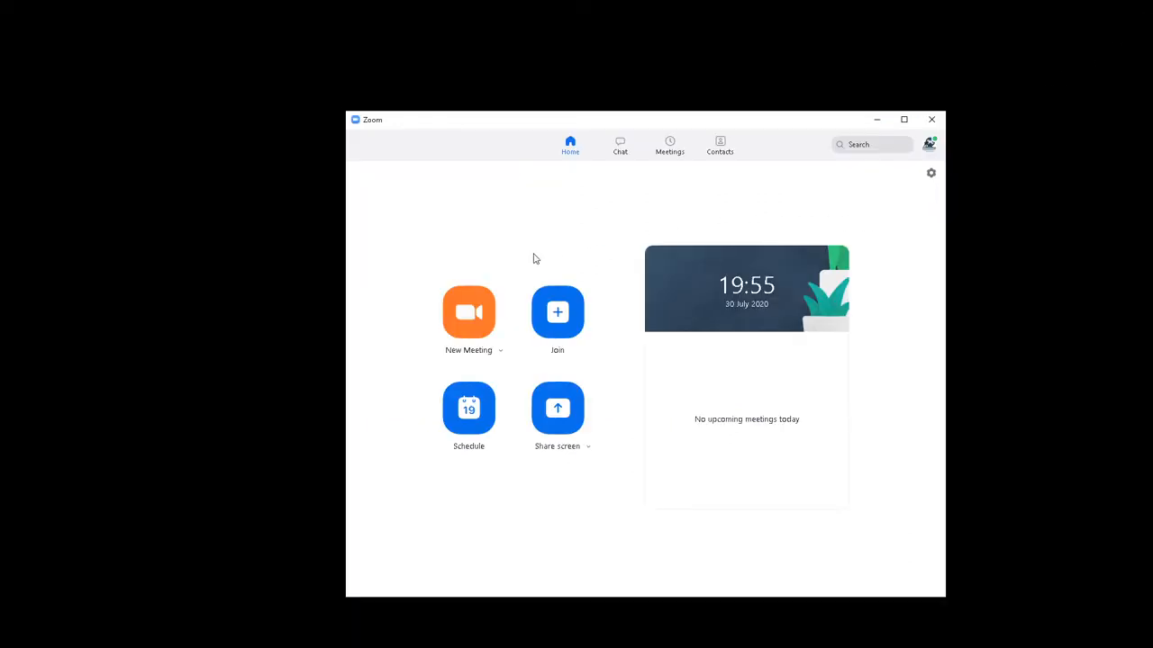
pyautogui.moveTo(469, 313)
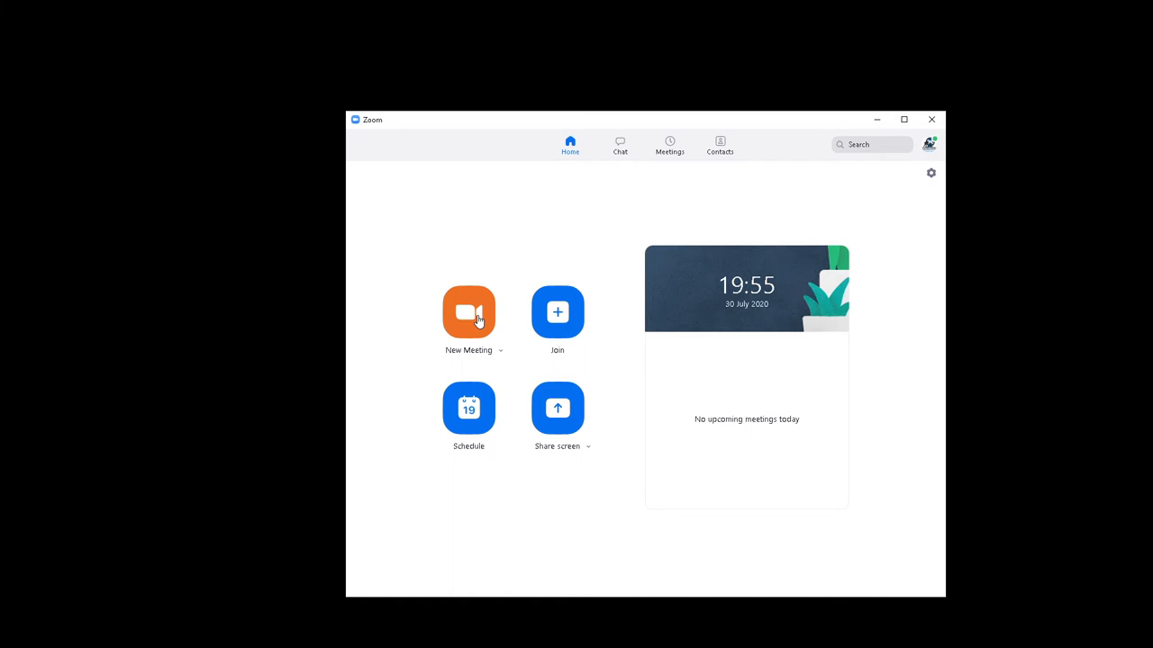
# Step: Start a new Zoom meeting and choose to go Live on Facebook
pyautogui.click(469, 312)
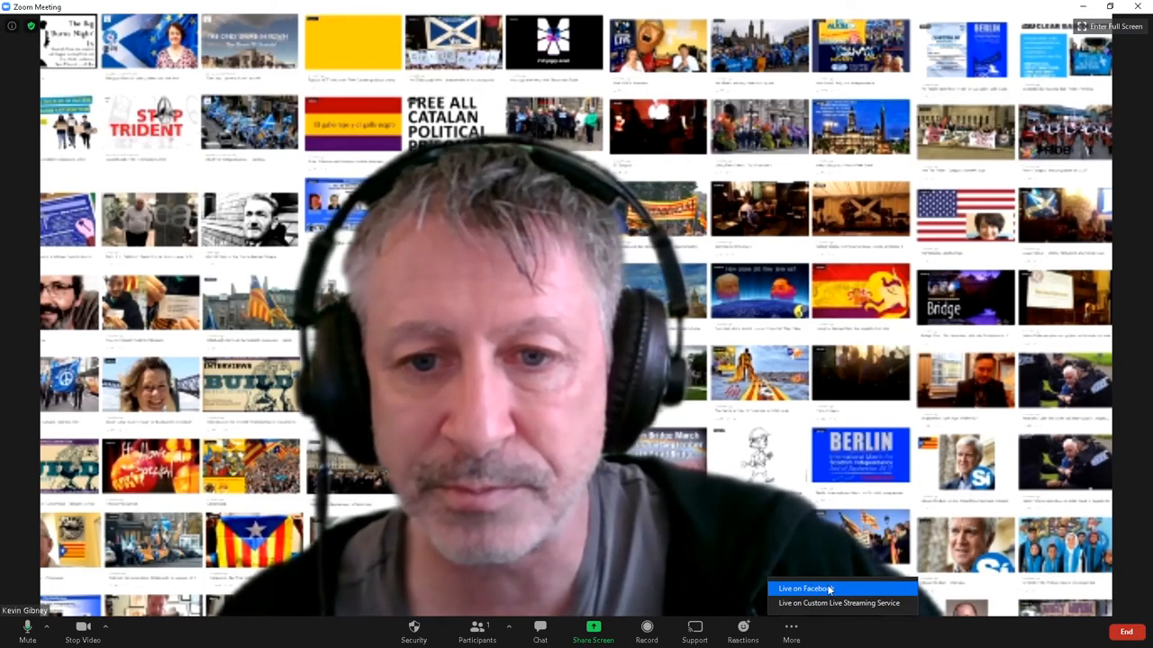
pyautogui.click(800, 588)
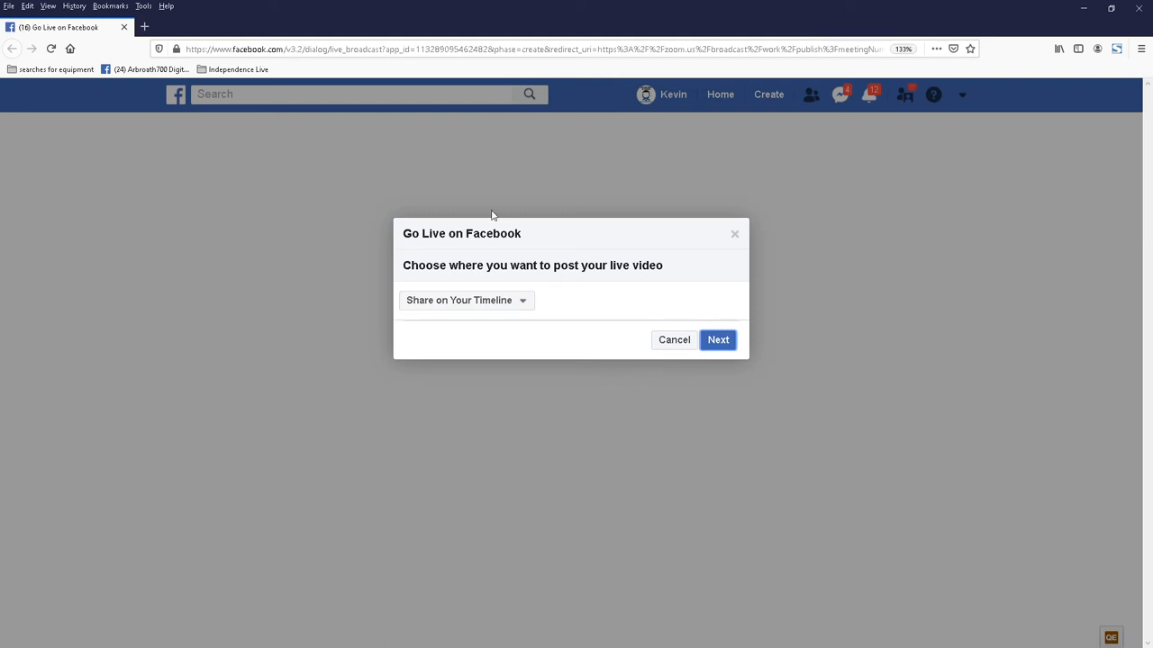
pyautogui.moveTo(549, 288)
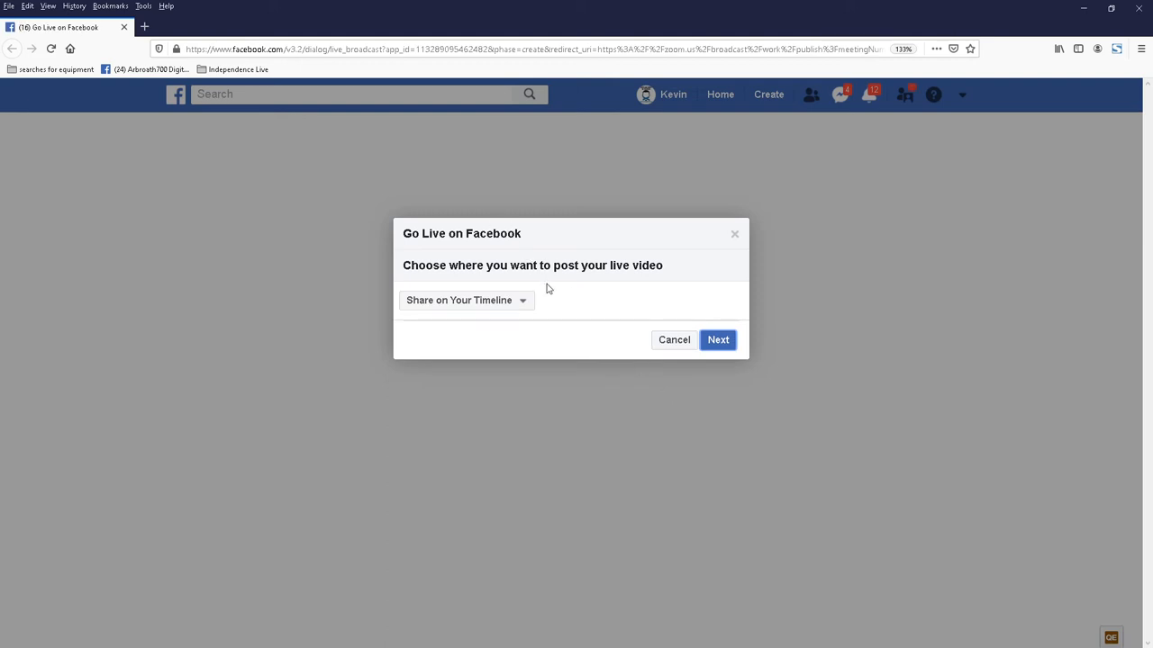
# Step: Set the live video destination to 'Share on a Page You Manage'
pyautogui.click(466, 300)
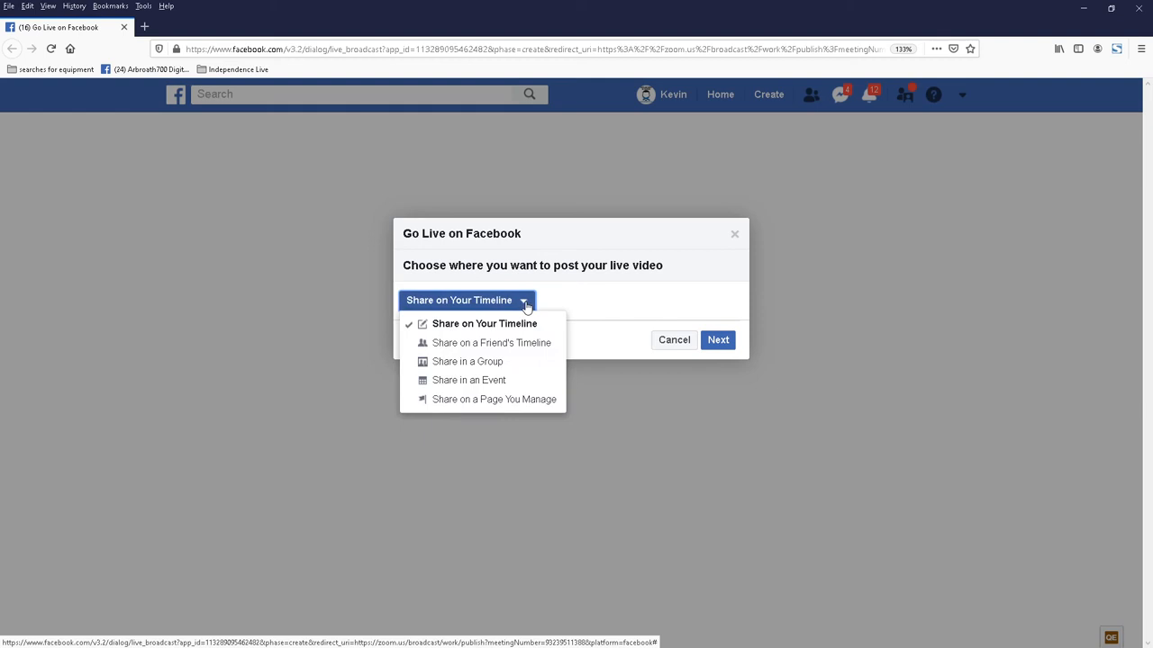
pyautogui.moveTo(493, 399)
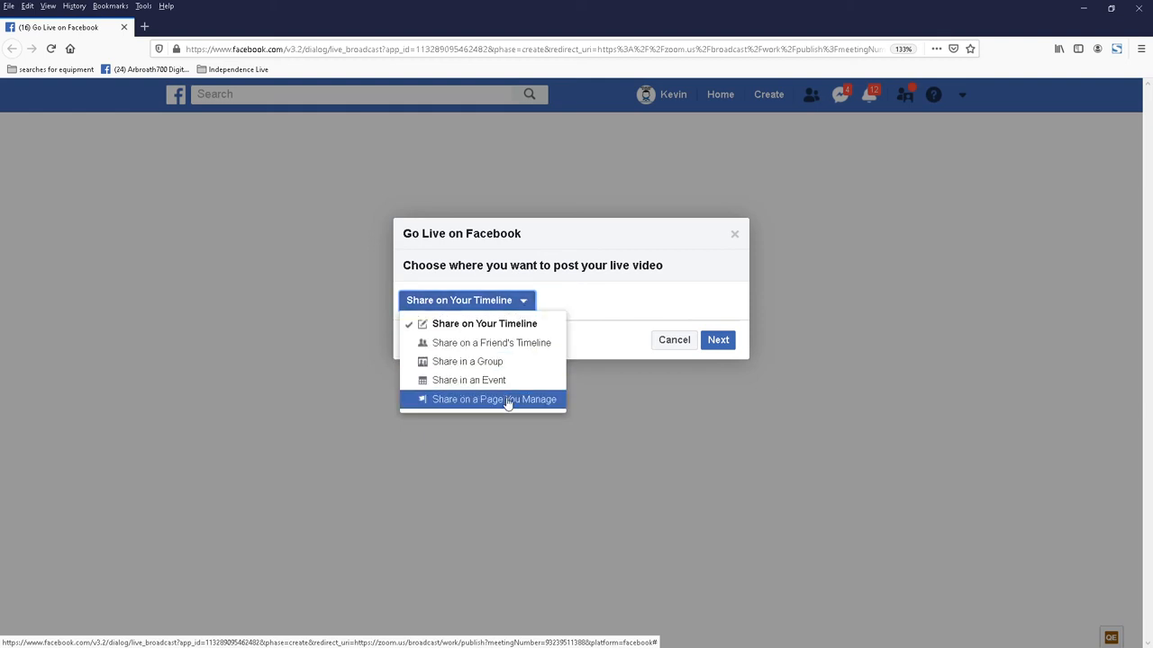
pyautogui.click(493, 399)
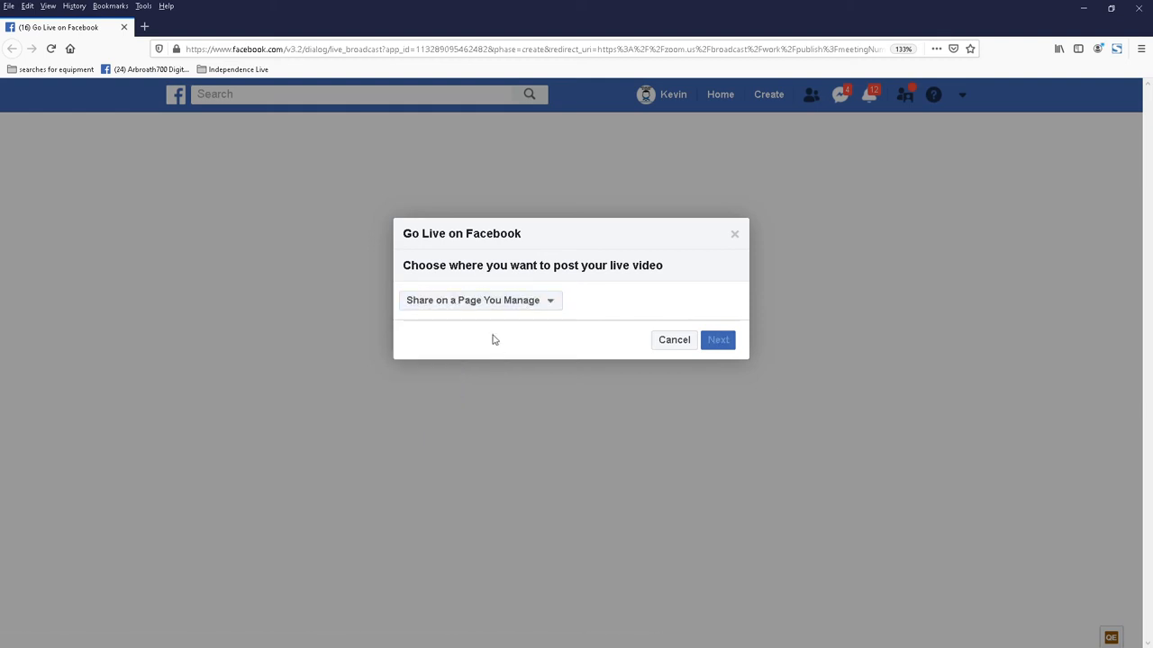
pyautogui.click(481, 300)
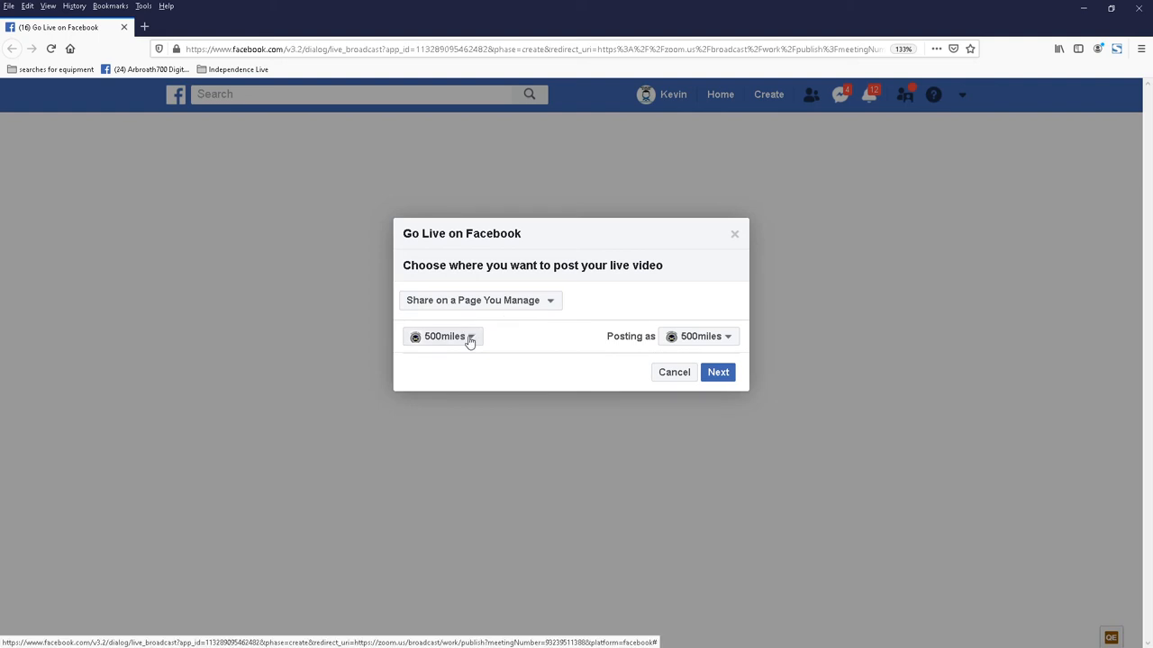
# Step: Pick the How To Livestream Meetup page and continue to broadcast setup
pyautogui.click(443, 336)
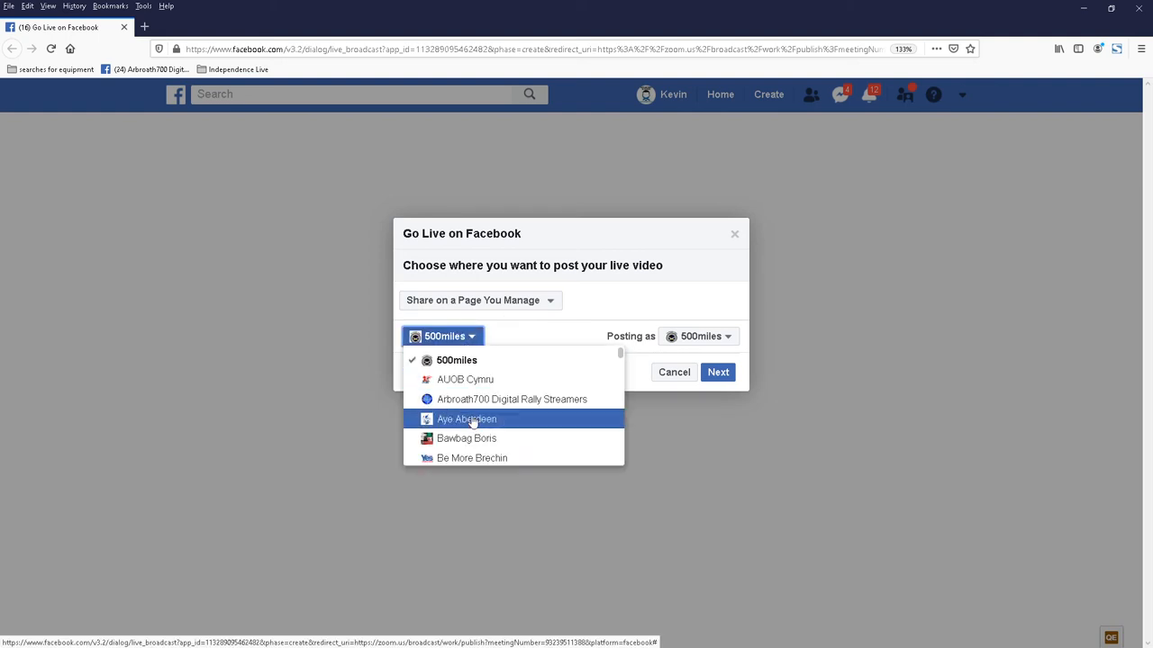
pyautogui.scroll(-3)
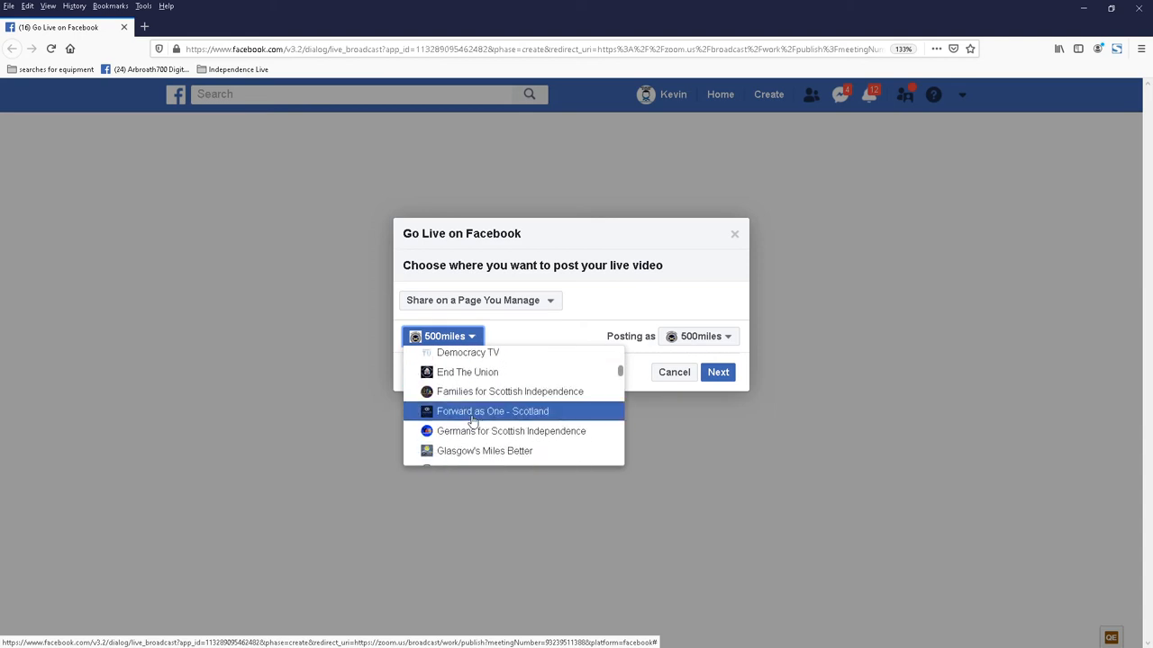
pyautogui.scroll(-3)
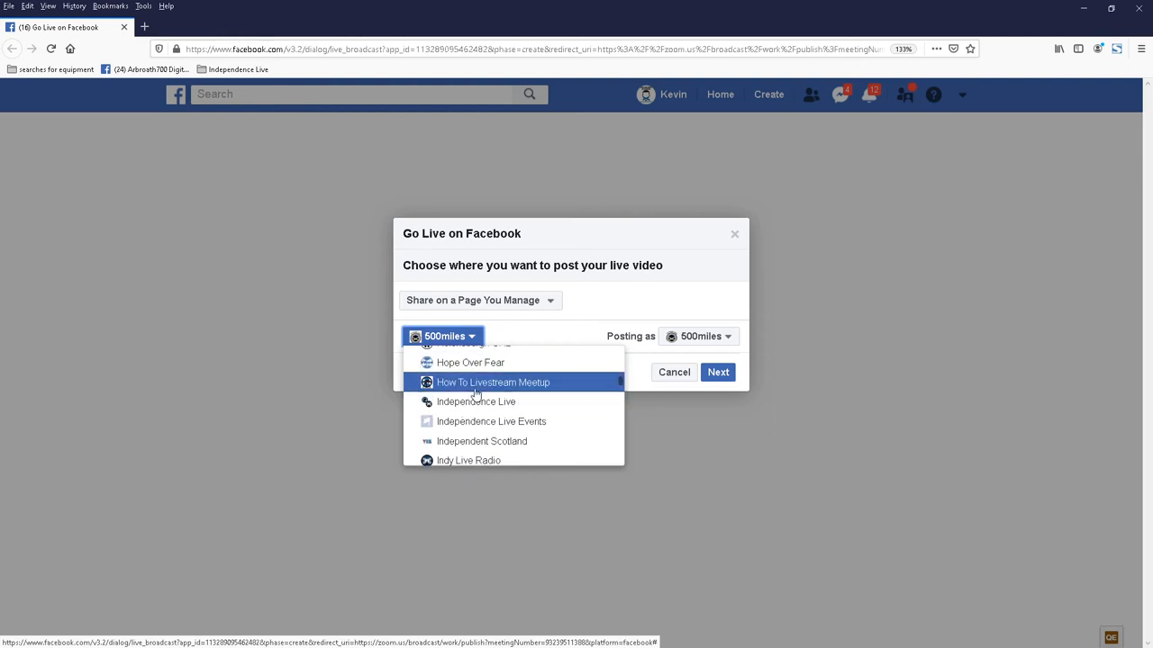
pyautogui.click(493, 382)
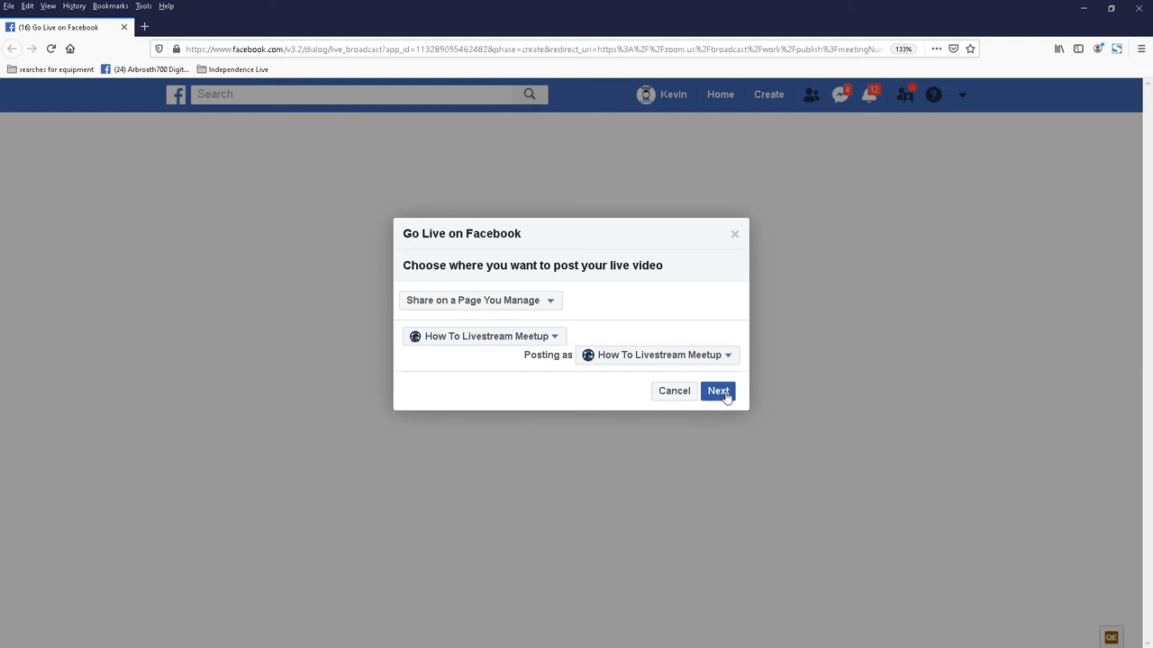
pyautogui.click(718, 390)
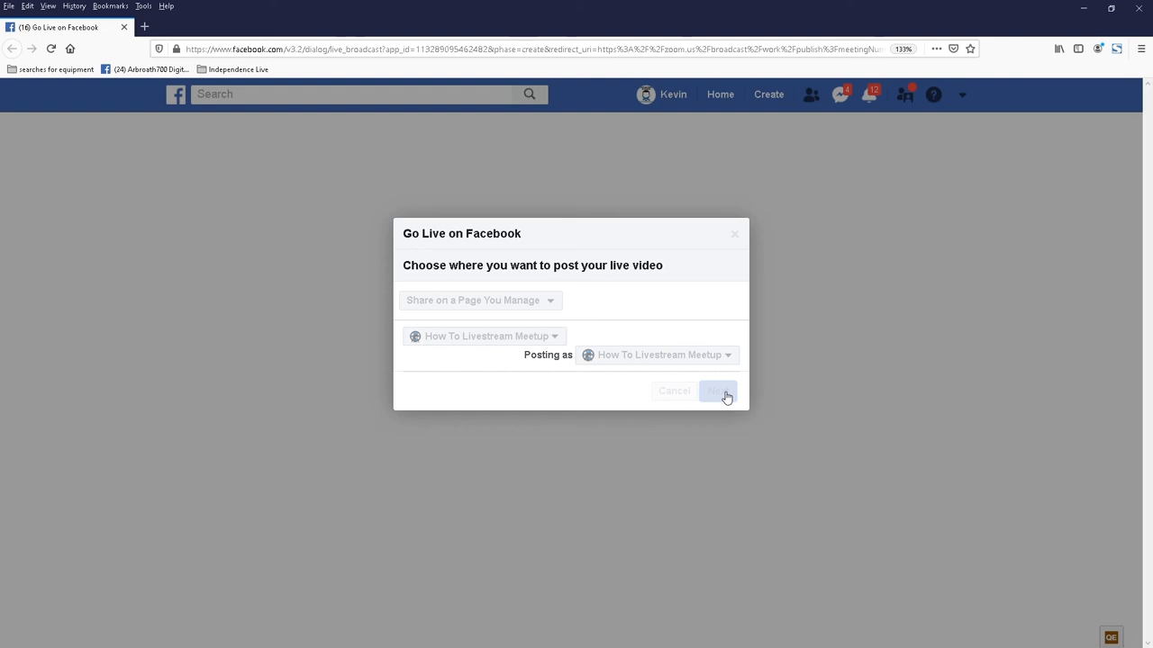
pyautogui.click(718, 390)
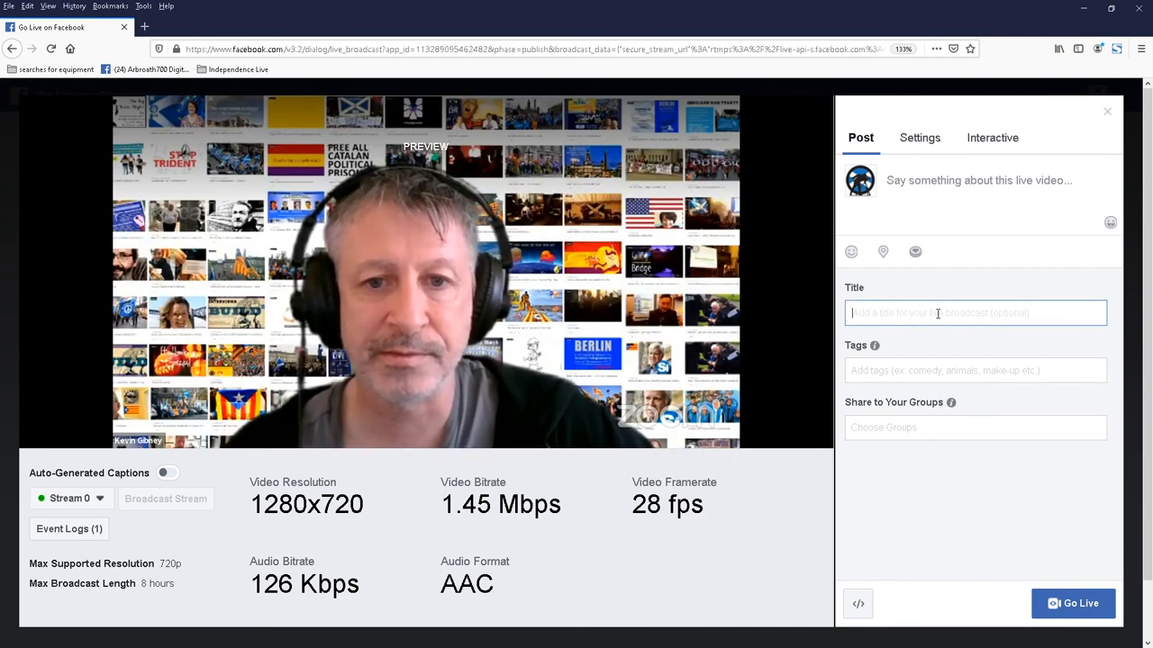
# Step: Title the broadcast 'test' and go live
pyautogui.write('test3')
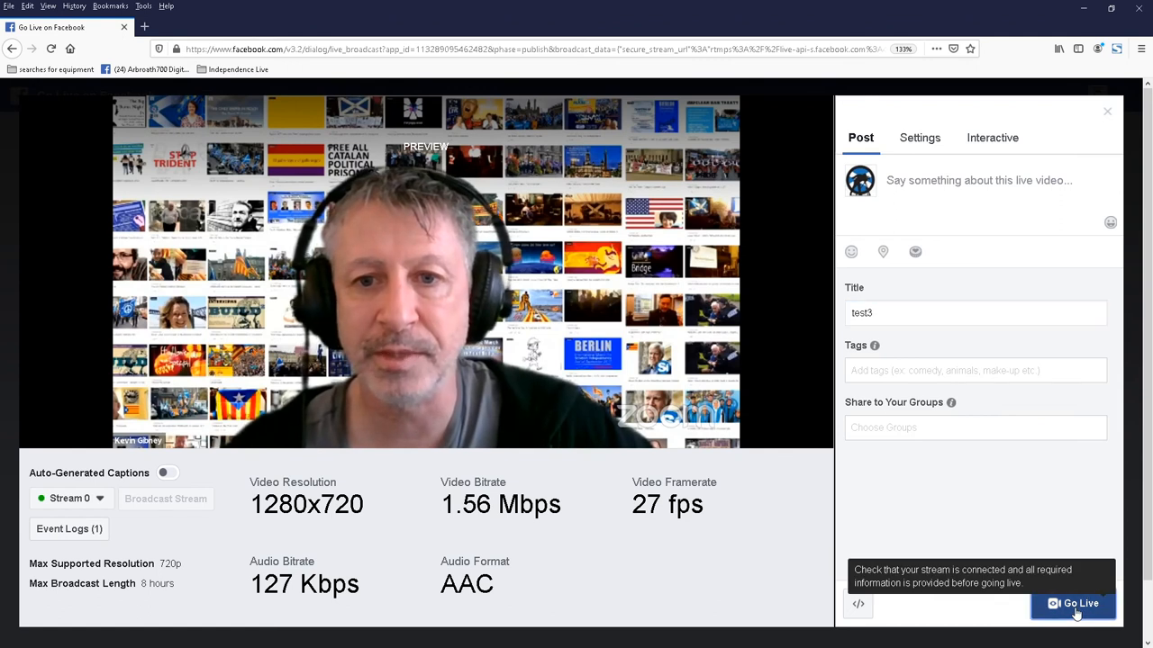
pyautogui.click(1072, 604)
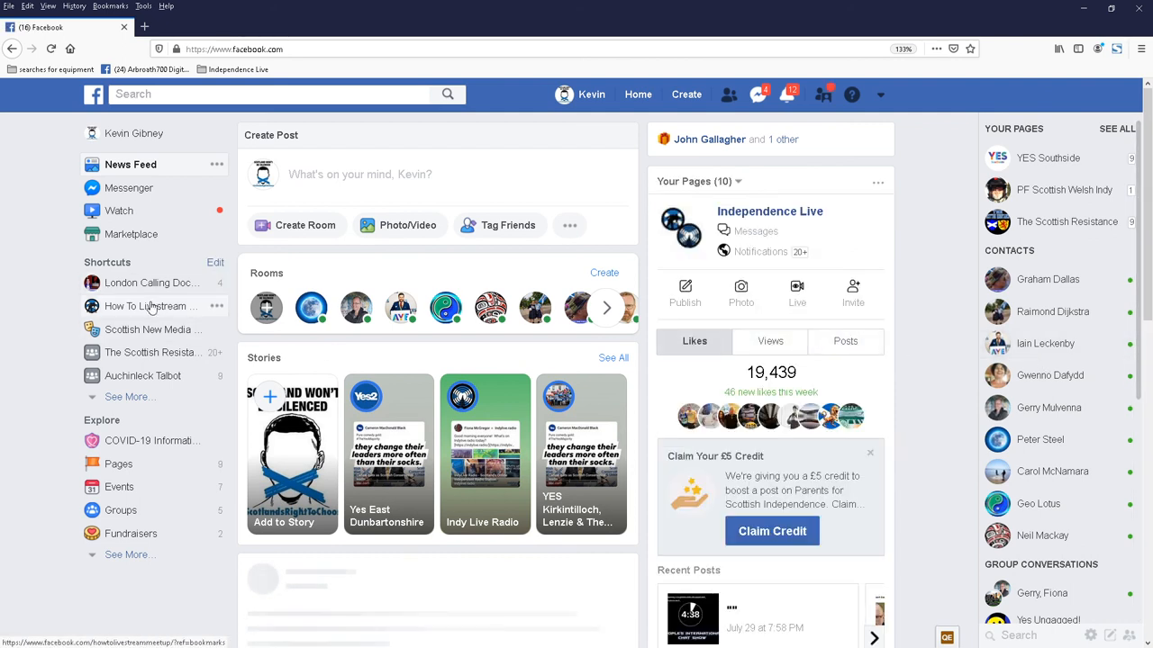
# Step: Open the How To Livestream Meetup page from the News Feed sidebar shortcut
pyautogui.click(149, 306)
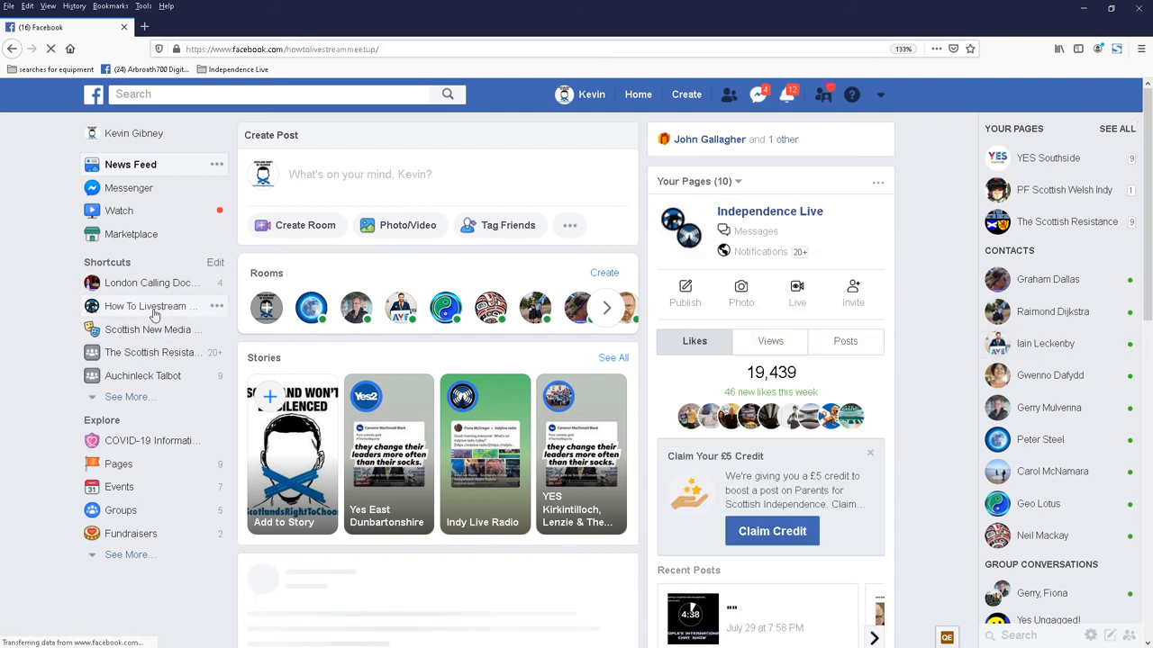
pyautogui.click(147, 306)
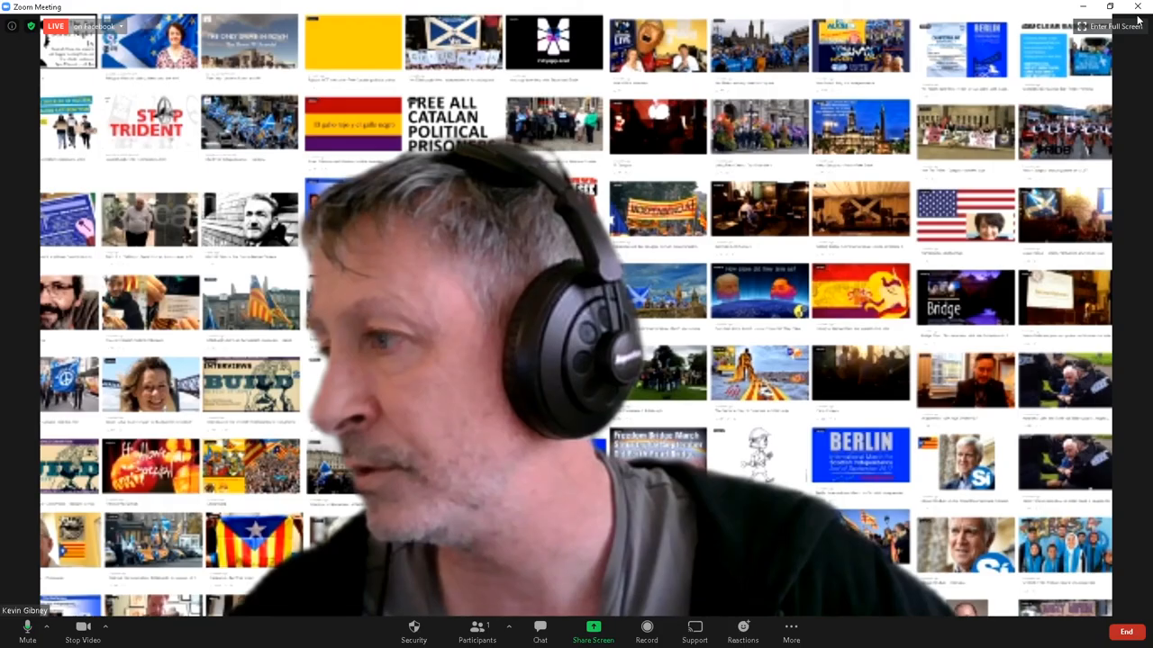
pyautogui.moveTo(543, 283)
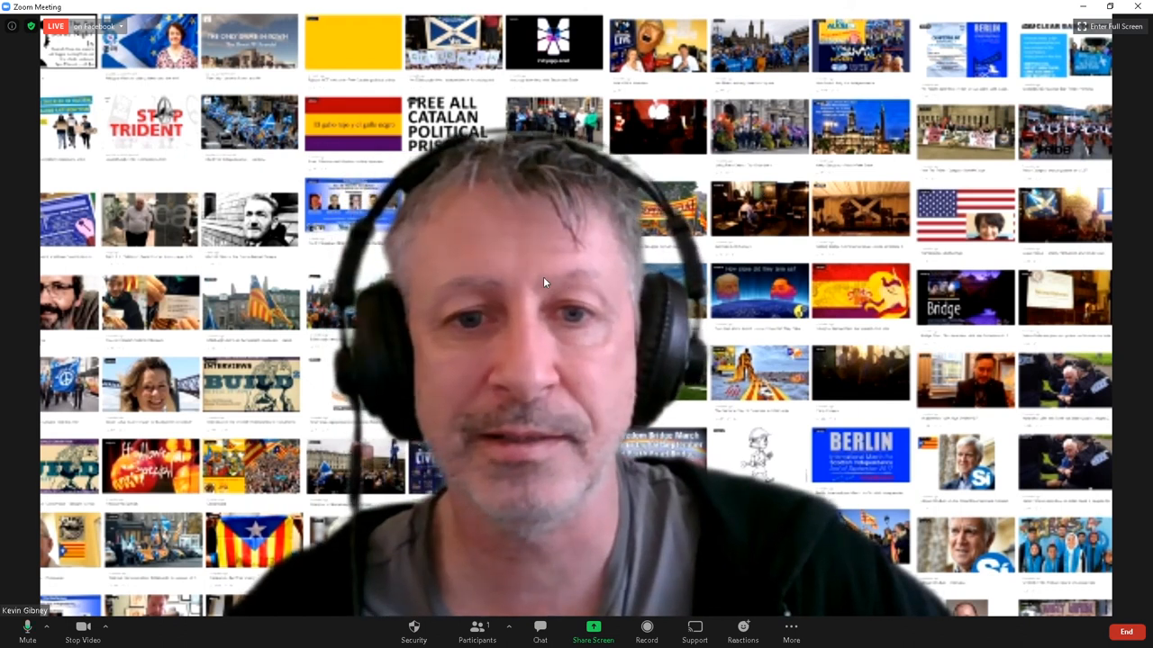